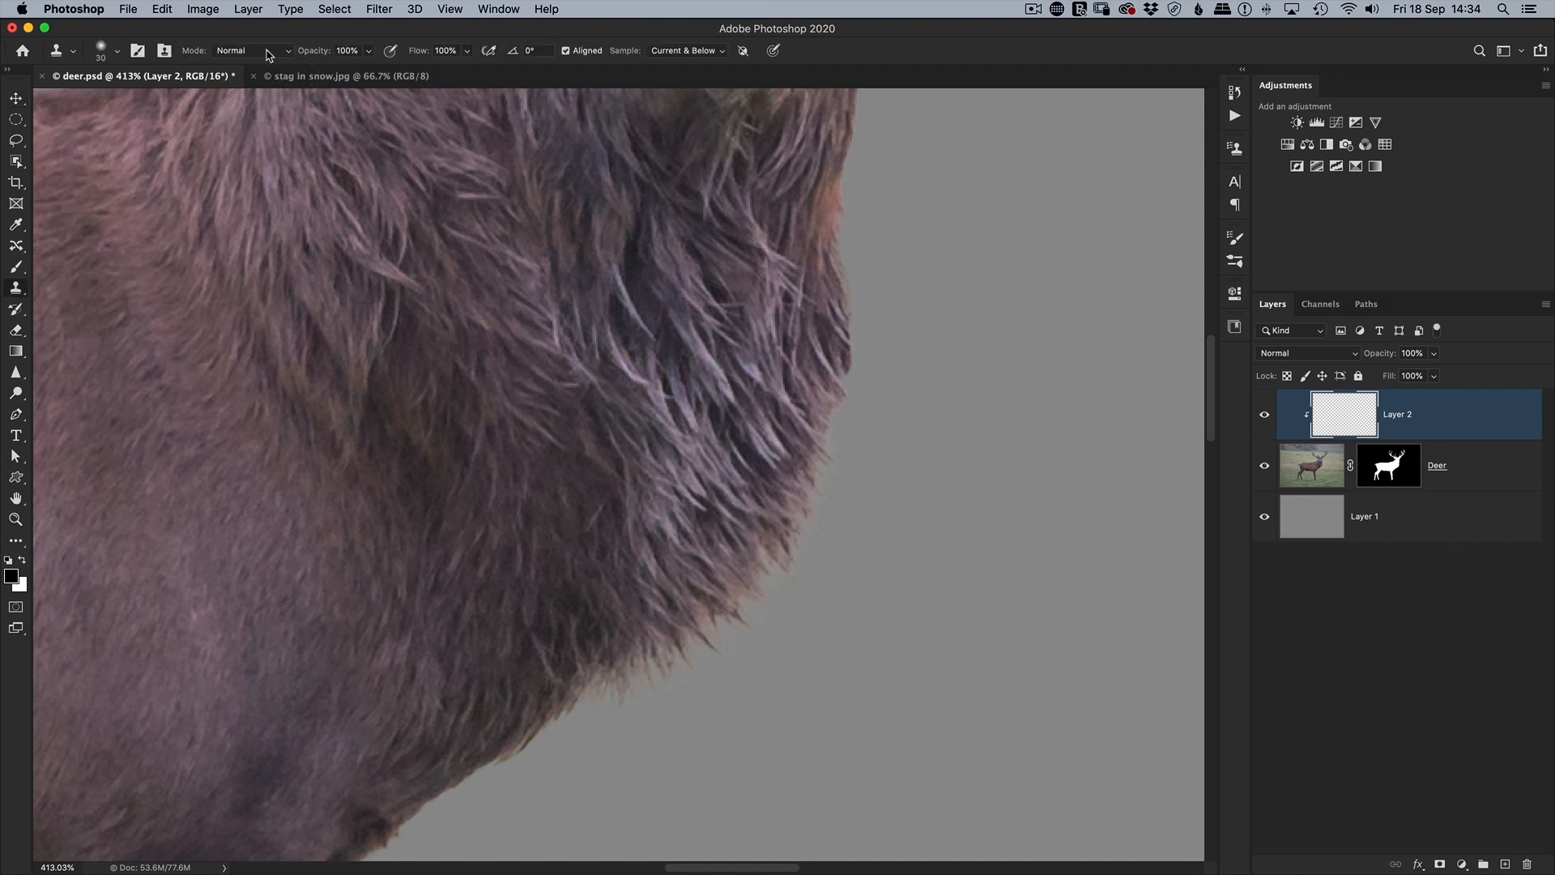
- Switch the Clone Stamp blend mode from Normal to Darken
{"action": "left_click", "coordinate": [248, 50]}
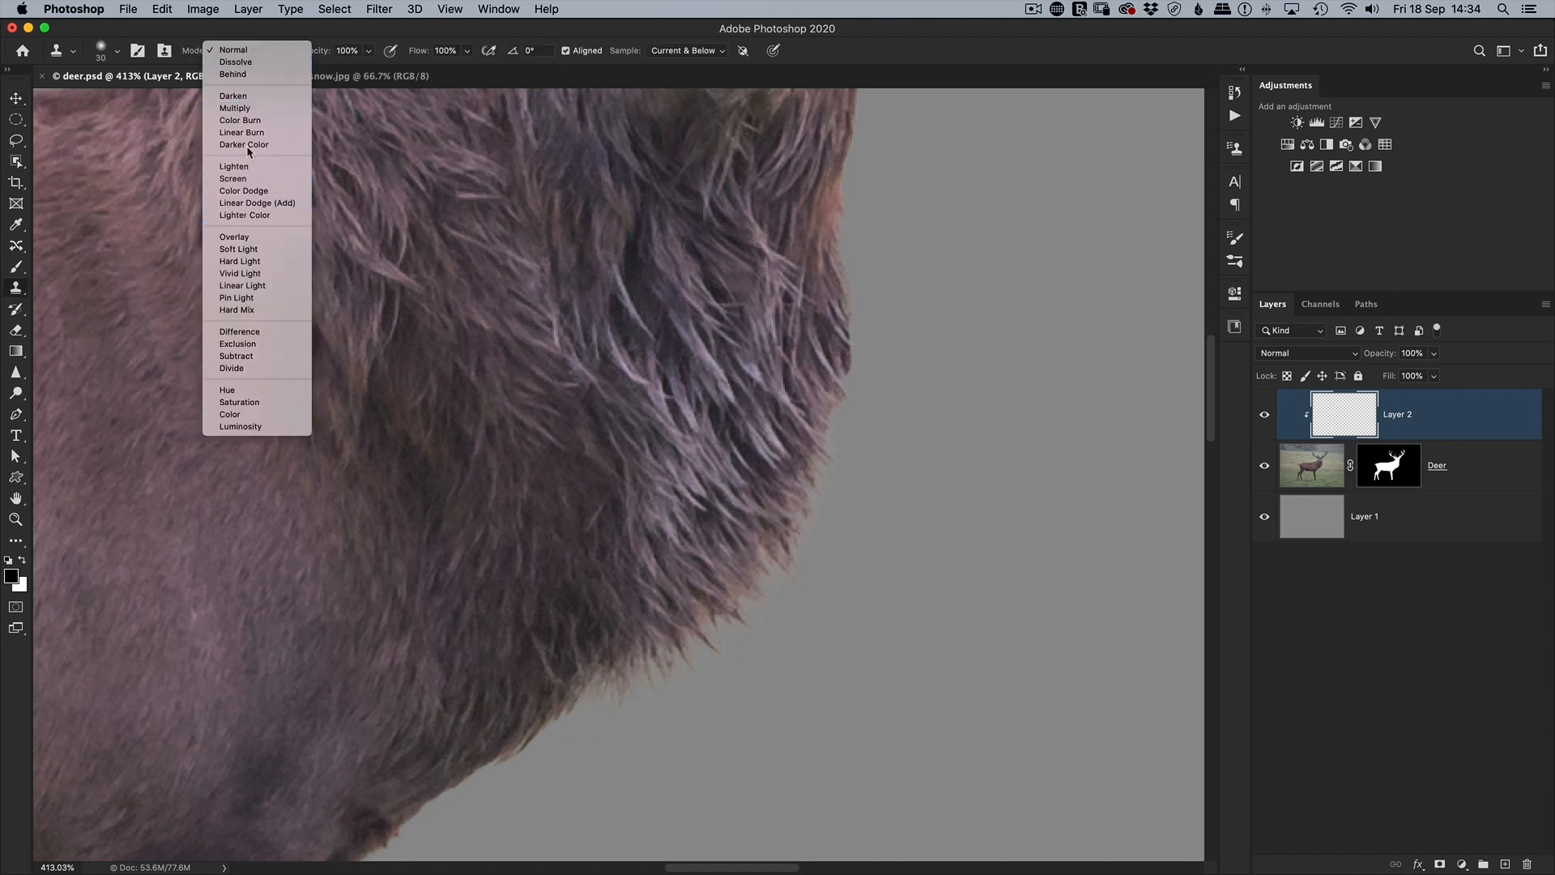
{"action": "mouse_move", "coordinate": [233, 96]}
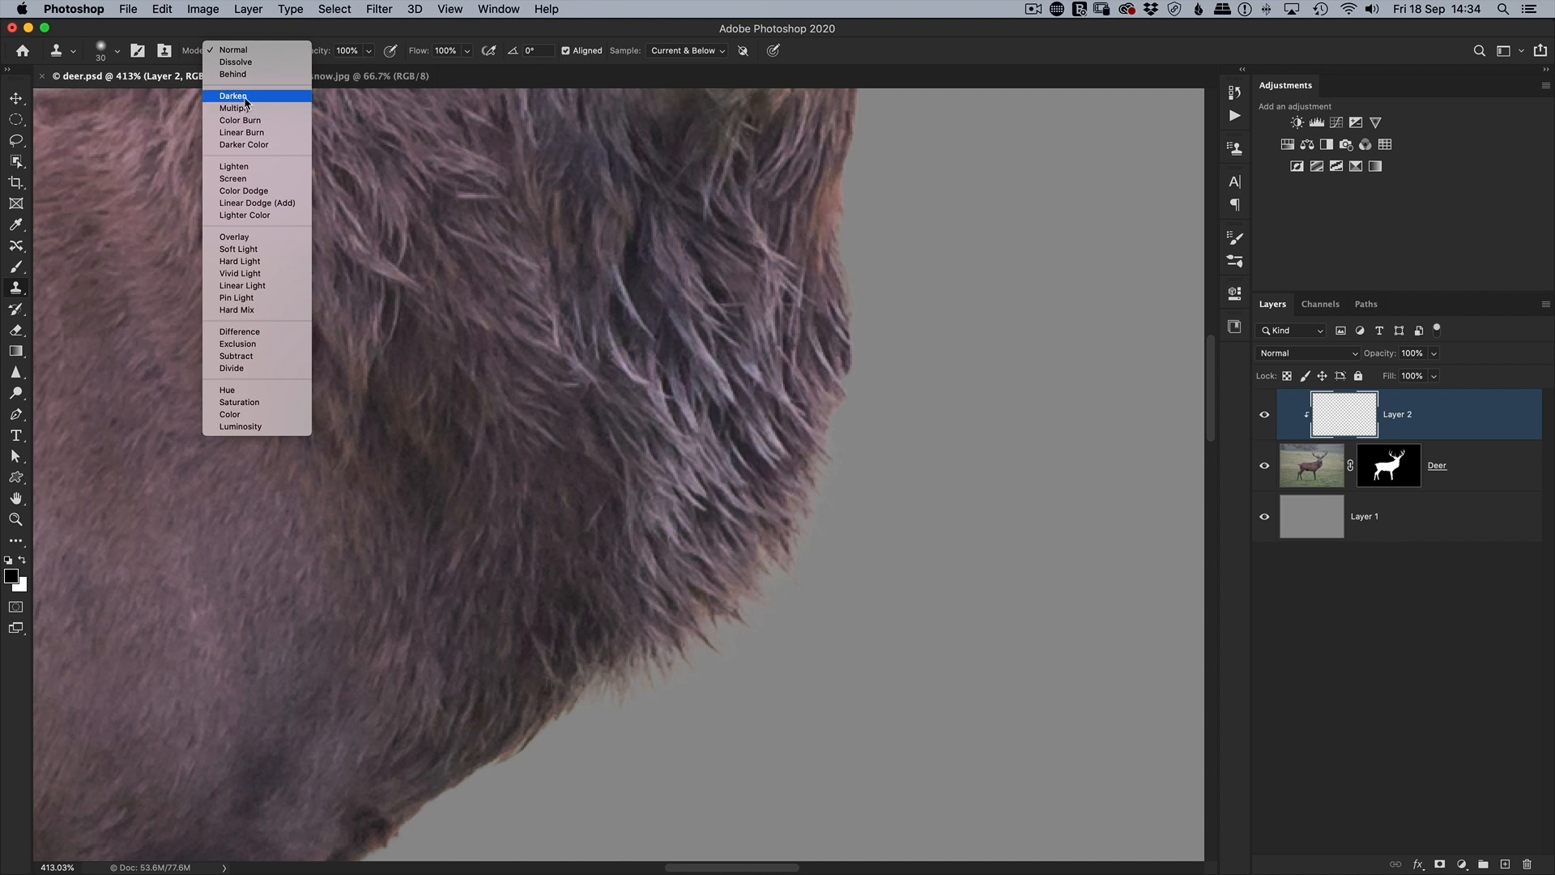
{"action": "left_click", "coordinate": [233, 96]}
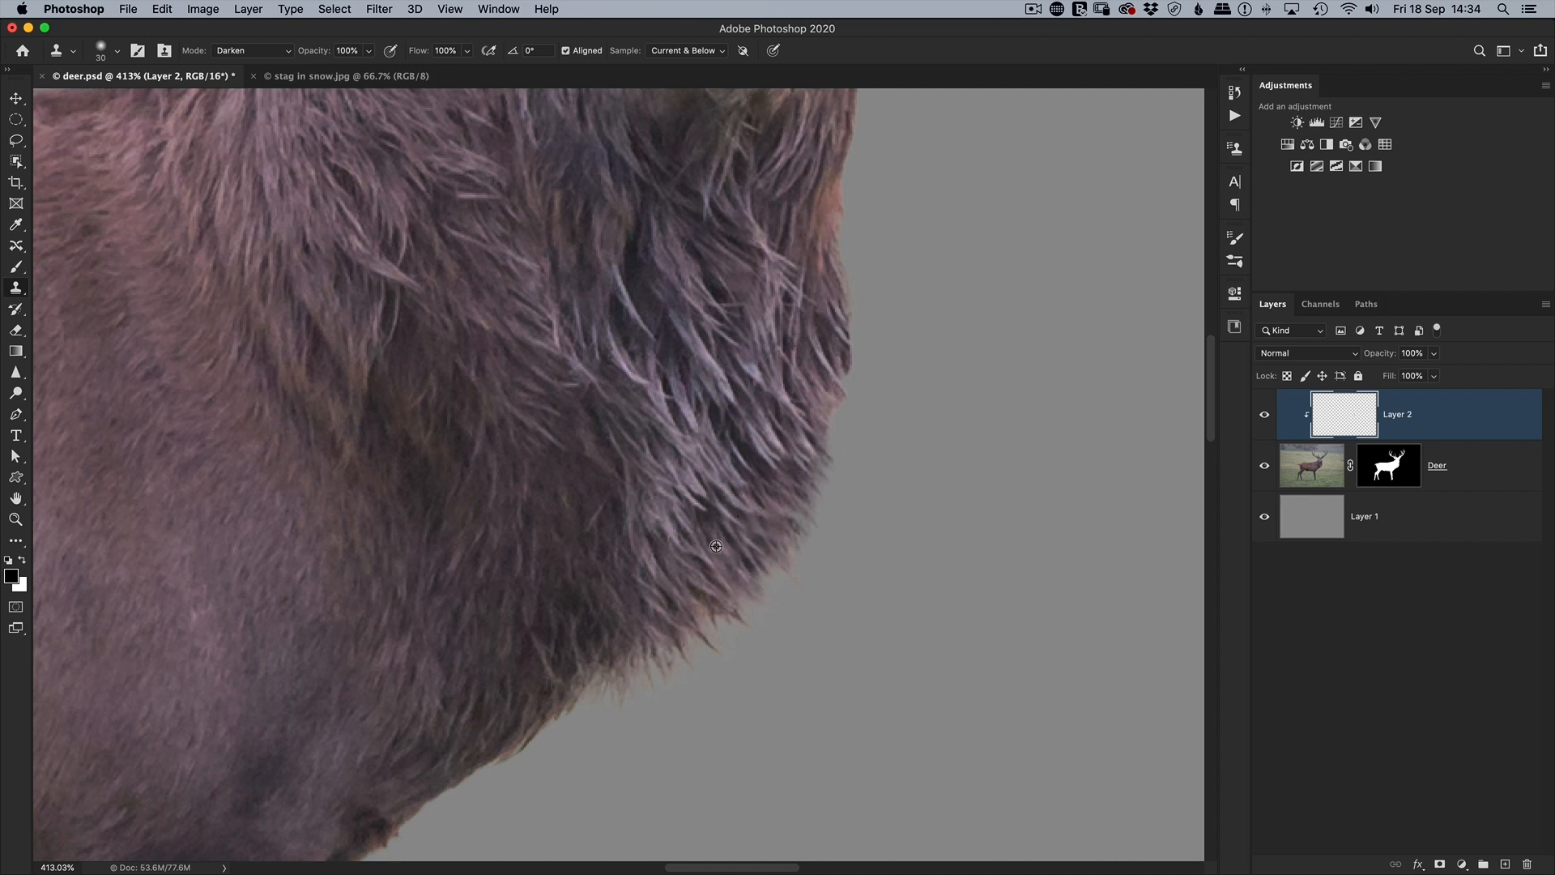
- Paint cloned fur in Darken mode along the deer's lower neck edge on Layer 2
{"action": "left_click_drag", "start_coordinate": [716, 545], "coordinate": [638, 609]}
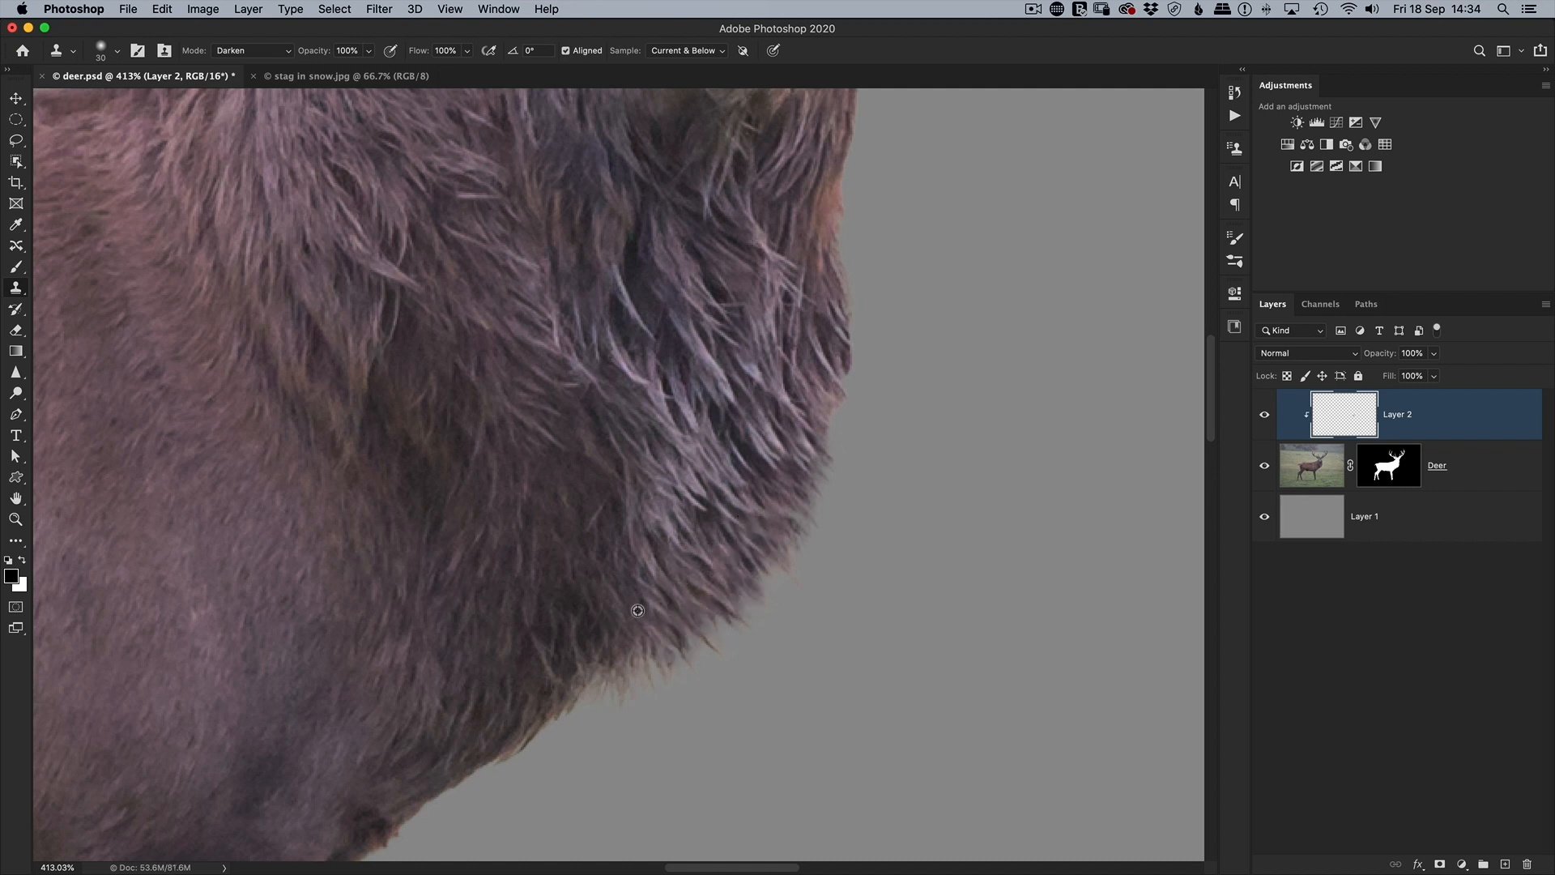